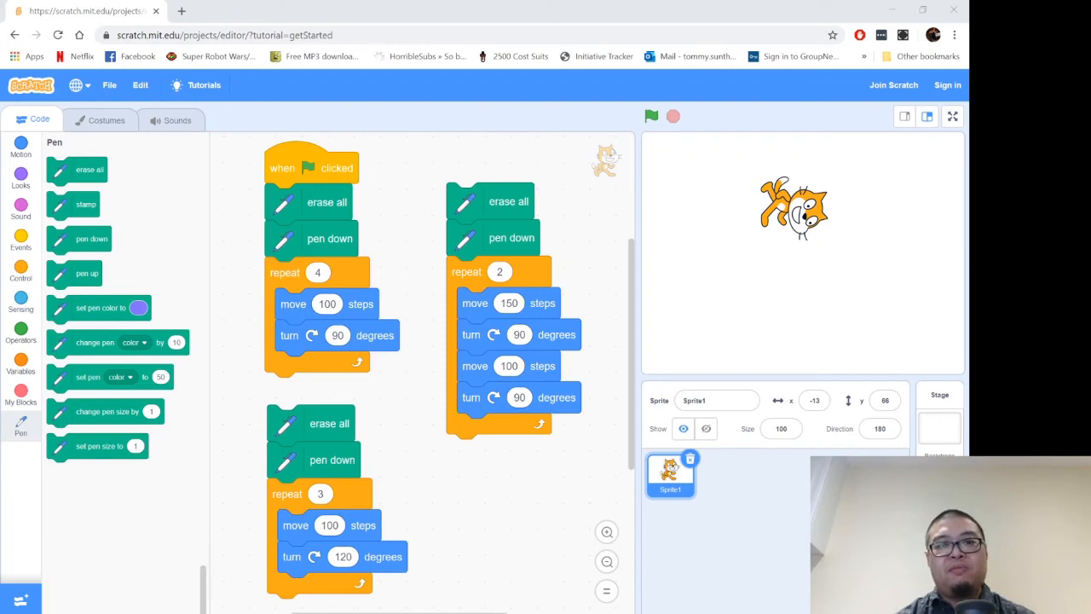
mouse_move(682, 141)
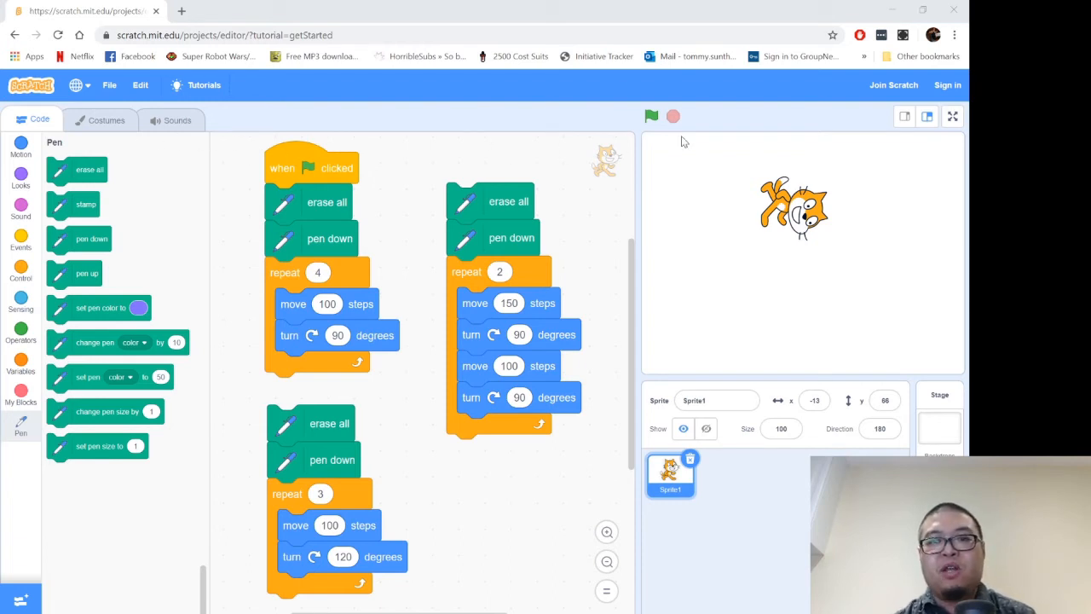
mouse_move(298, 162)
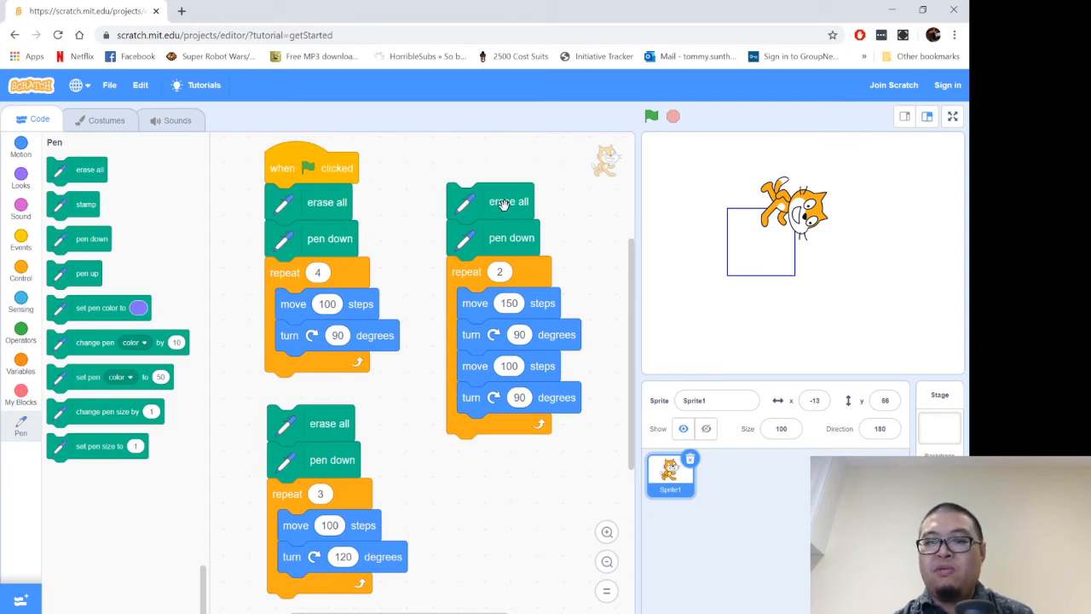
mouse_move(402, 358)
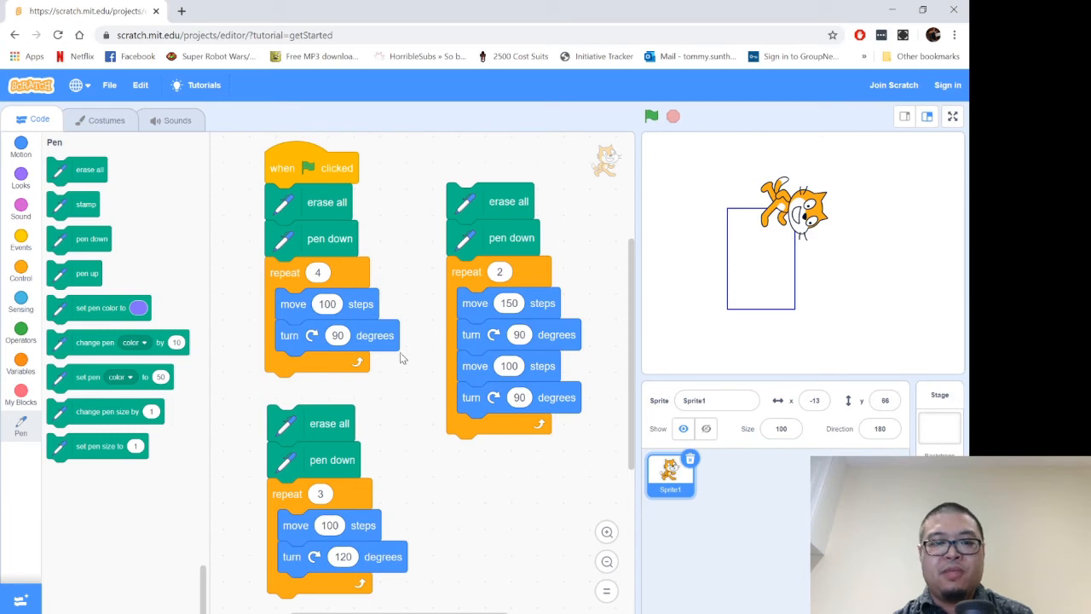
mouse_move(326, 421)
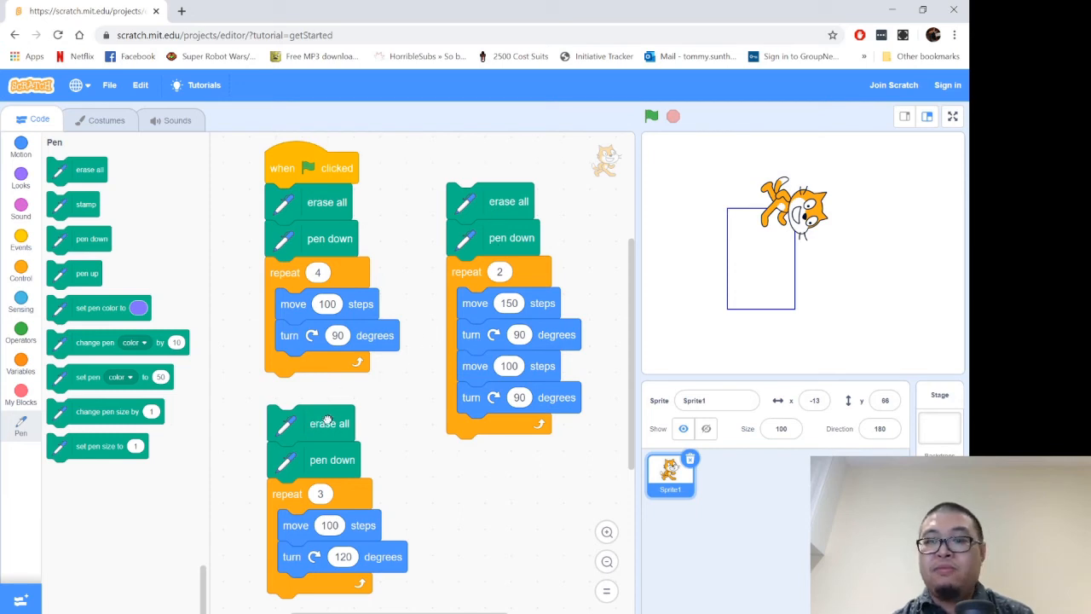